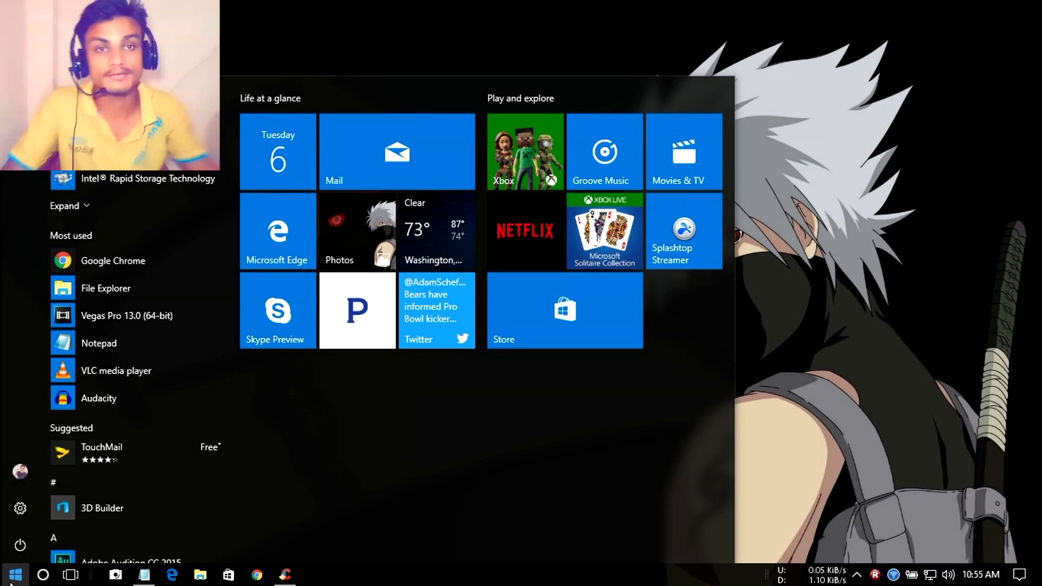
Close the Start menu so only the desktop wallpaper is showing
click(14, 572)
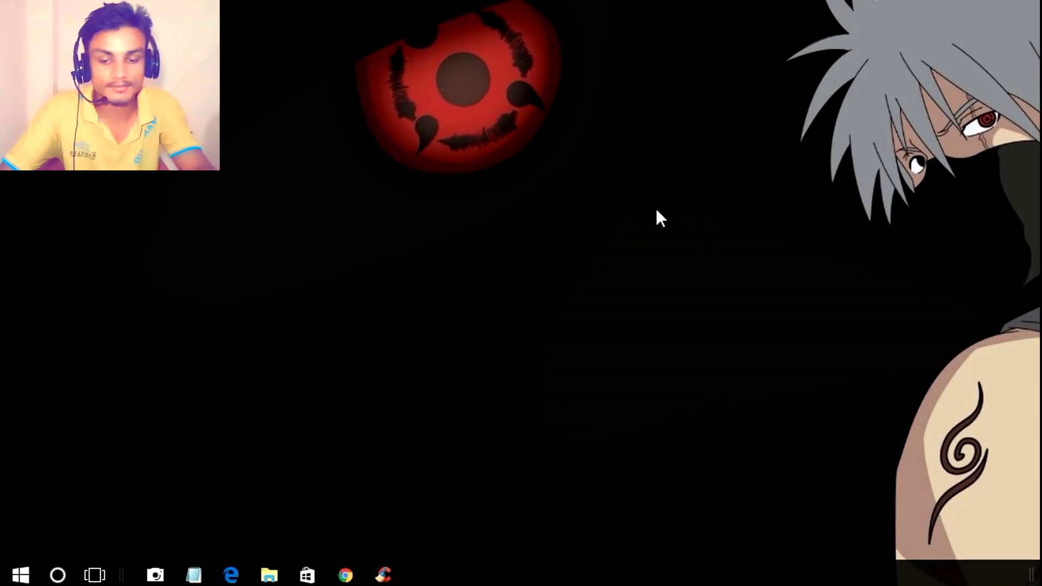
key(win+r)
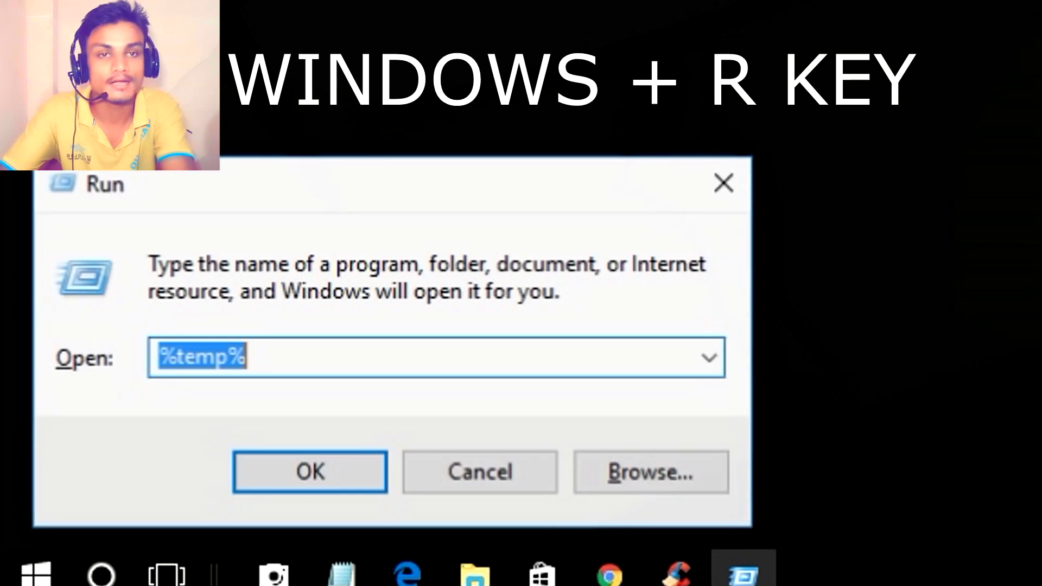
mouse_move(724, 183)
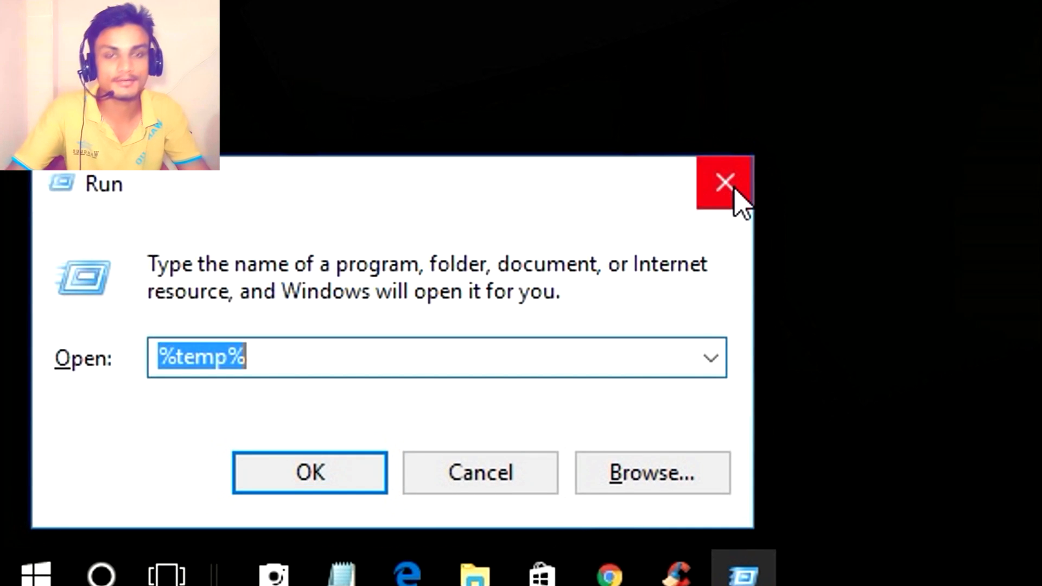
click(309, 472)
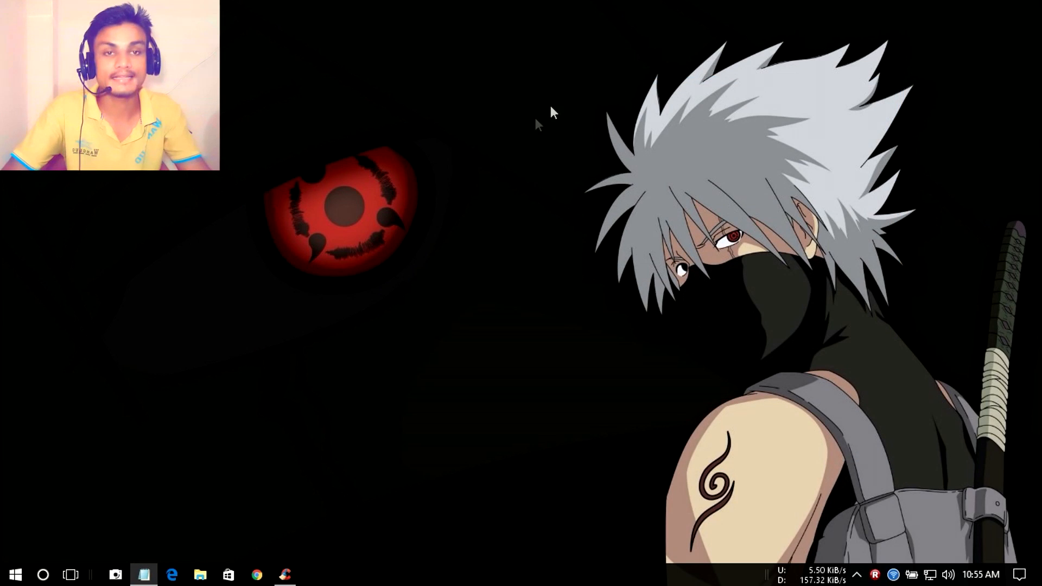
mouse_move(333, 357)
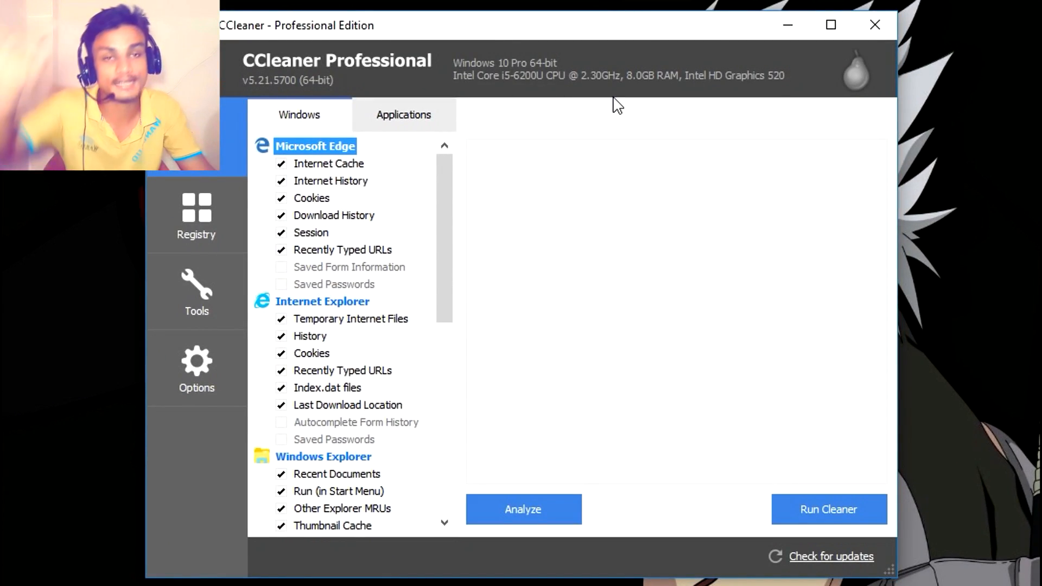
mouse_move(557, 509)
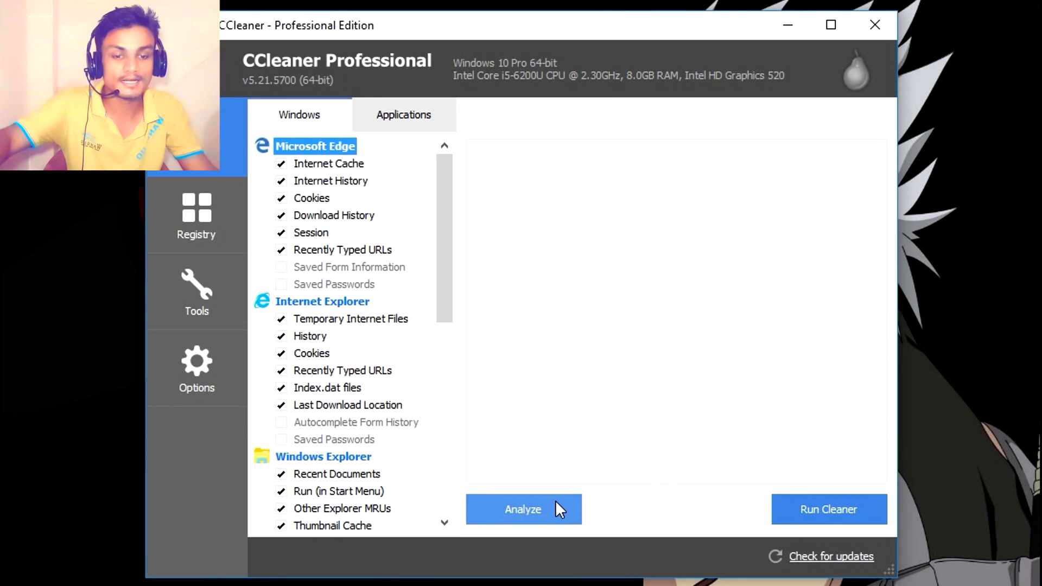
Analyze and run CCleaner, confirming permanent deletion of 5,365 MB of junk files
click(522, 509)
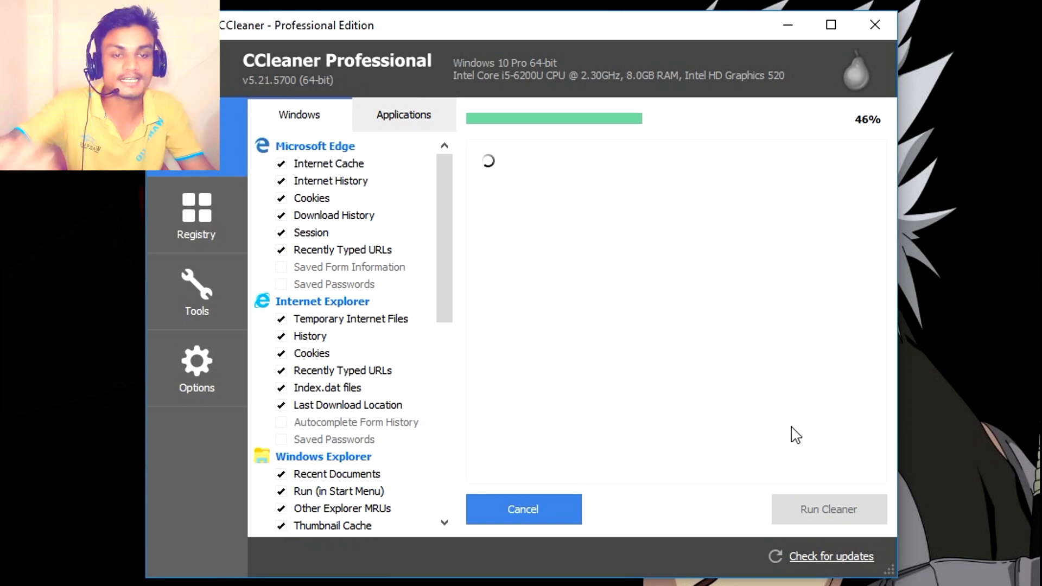
mouse_move(824, 497)
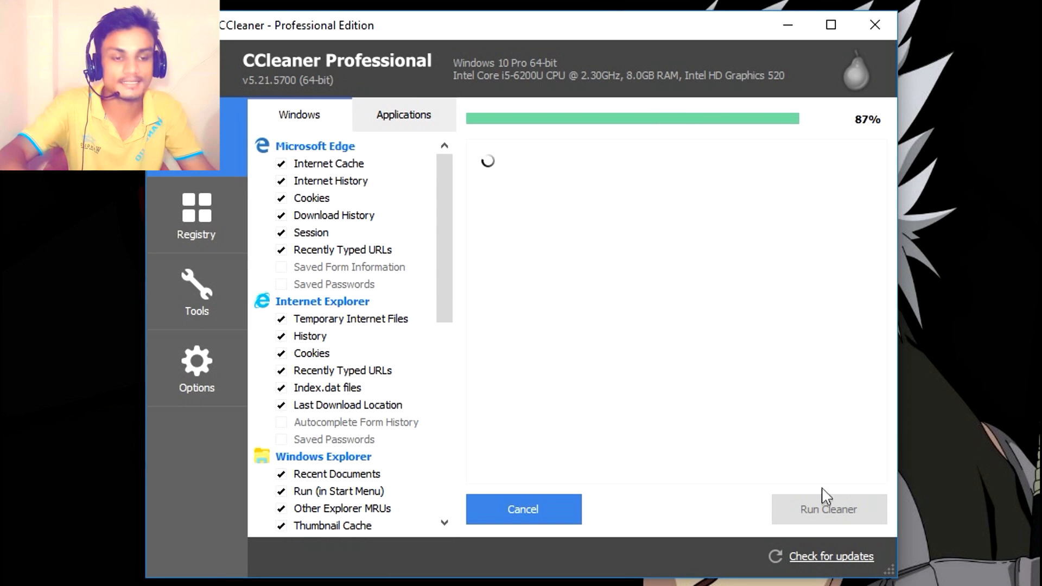
click(828, 509)
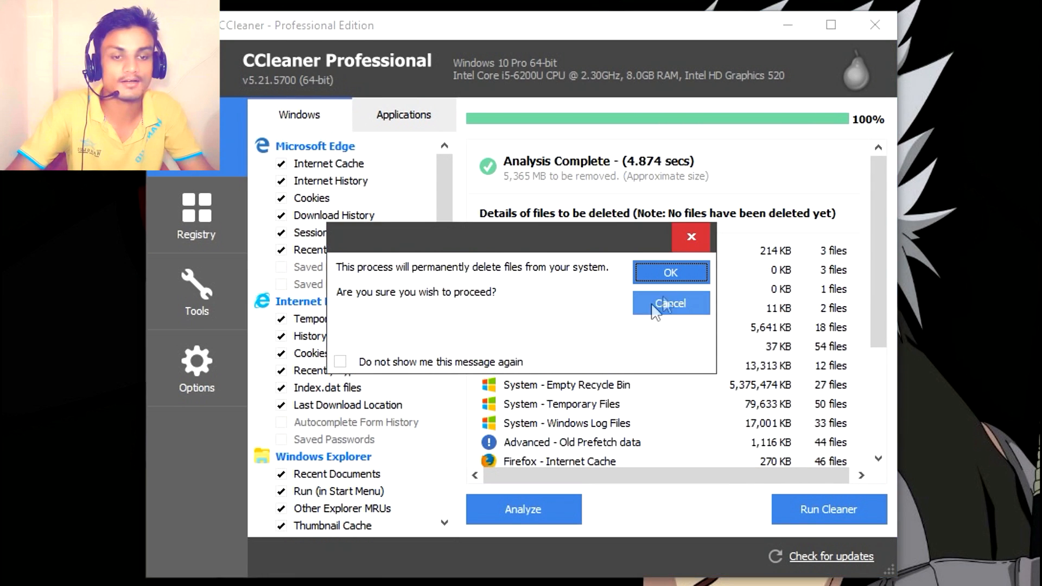
click(669, 272)
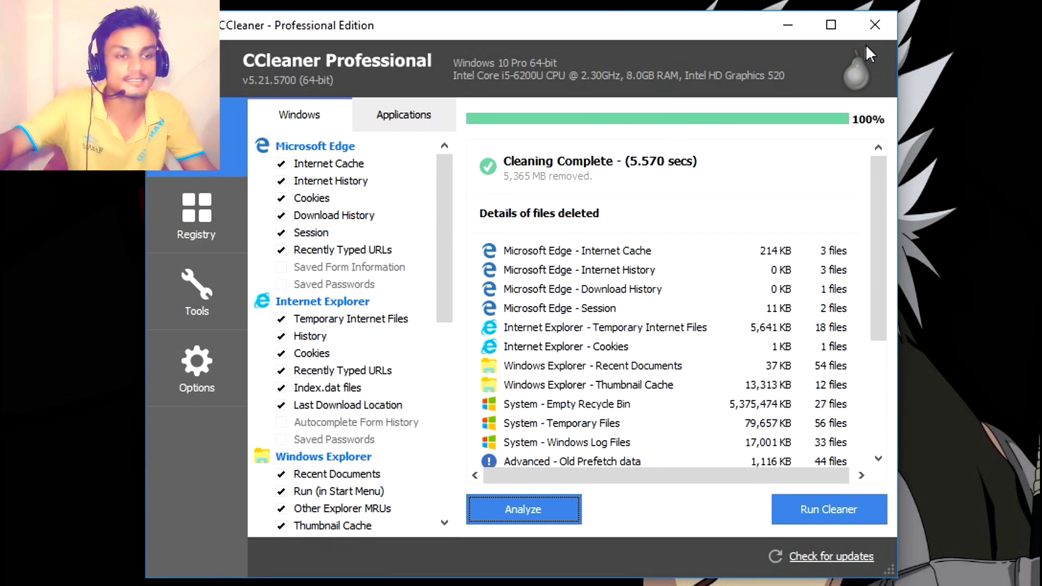
Close CCleaner and reach This PC's Advanced system settings via File Explorer Properties
click(874, 25)
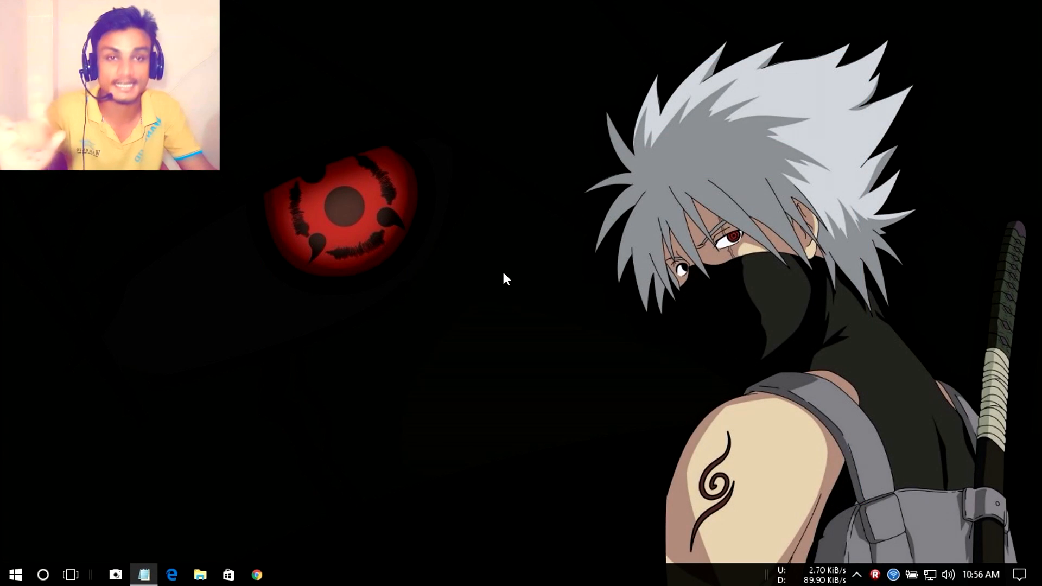
click(199, 574)
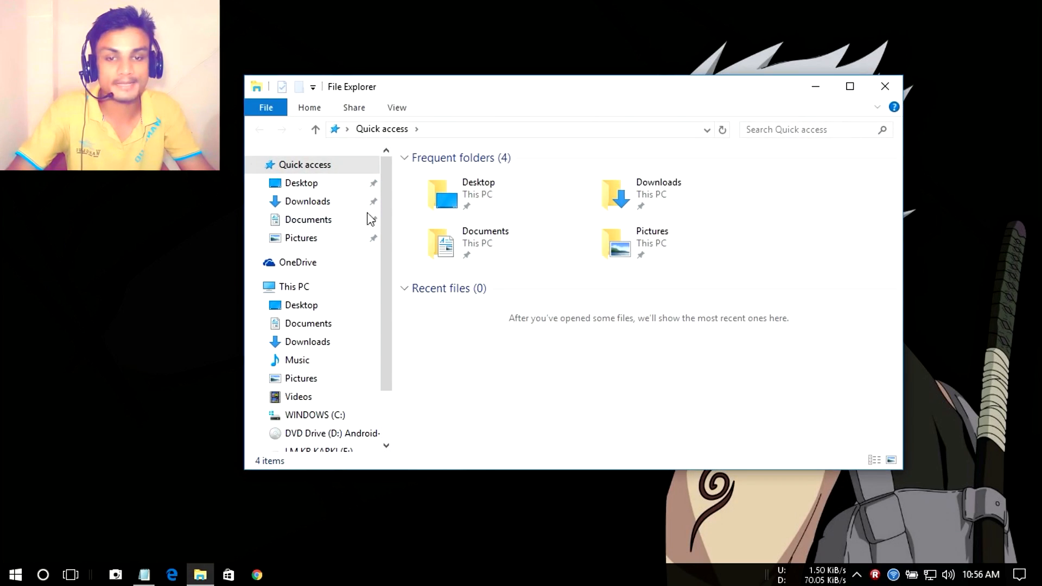
right_click(293, 286)
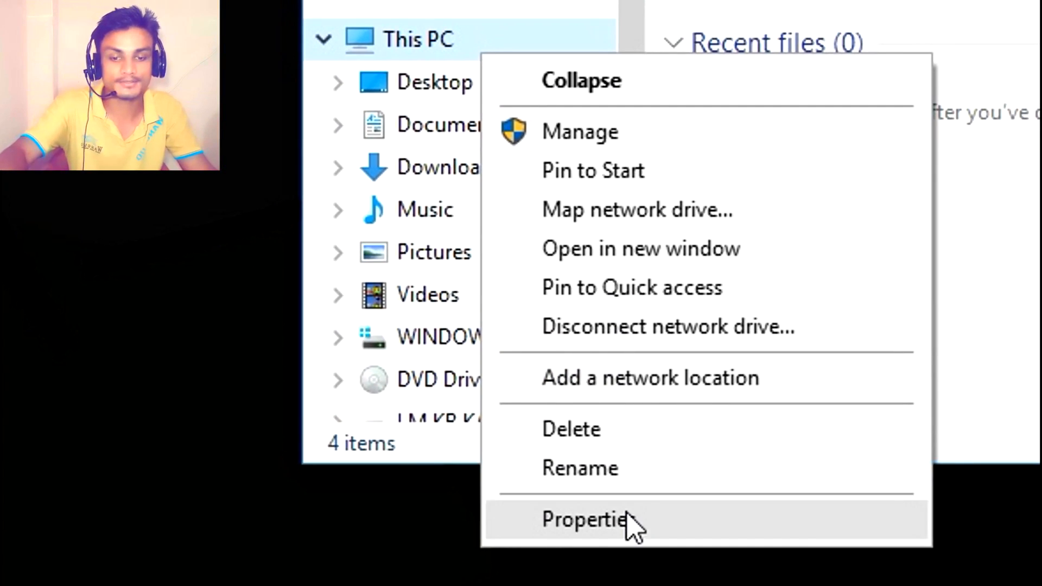
click(584, 520)
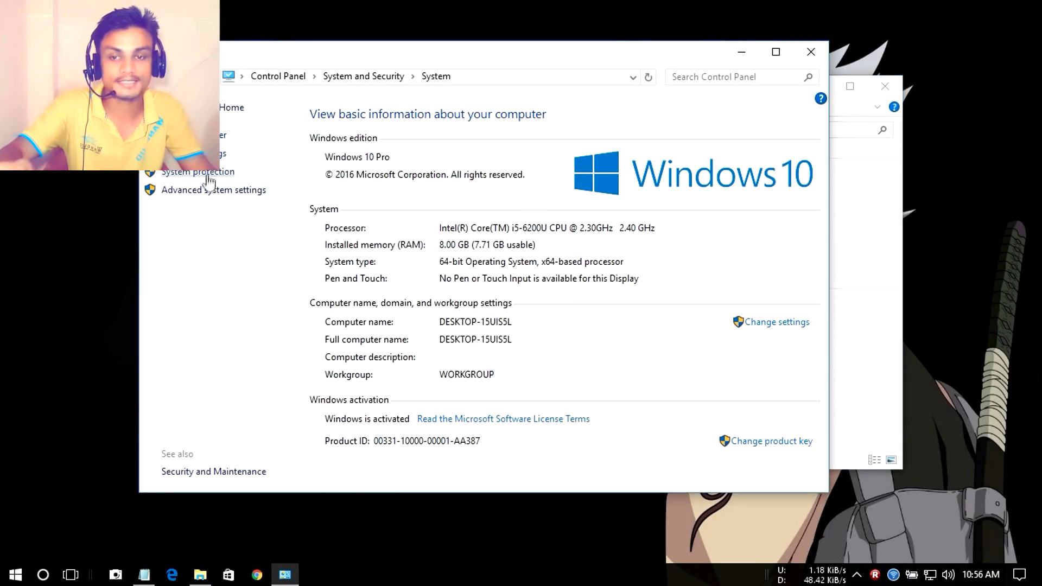
click(208, 189)
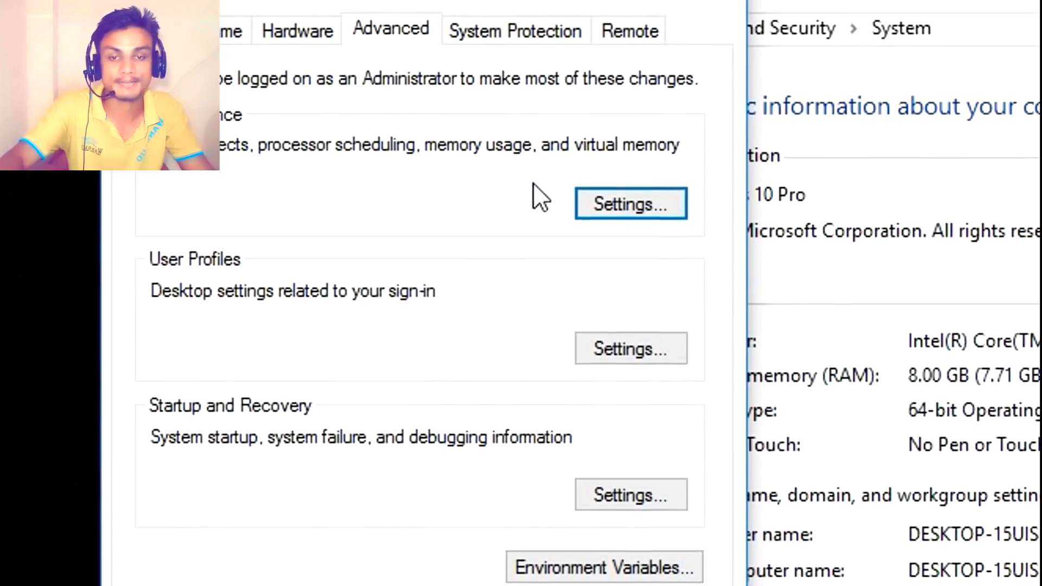
Set Performance Options visual effects to Adjust for best performance
click(630, 203)
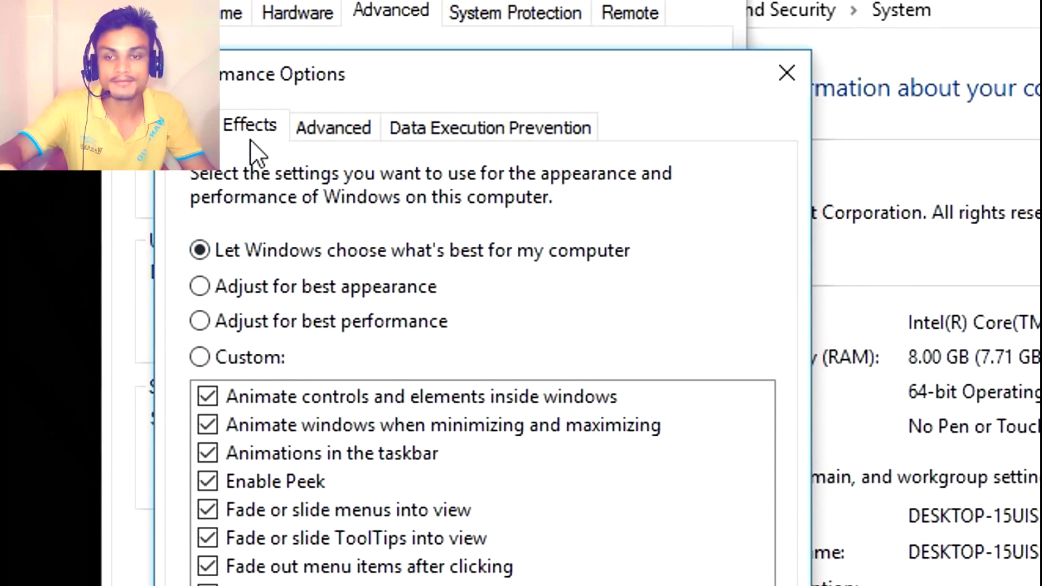
mouse_move(372, 292)
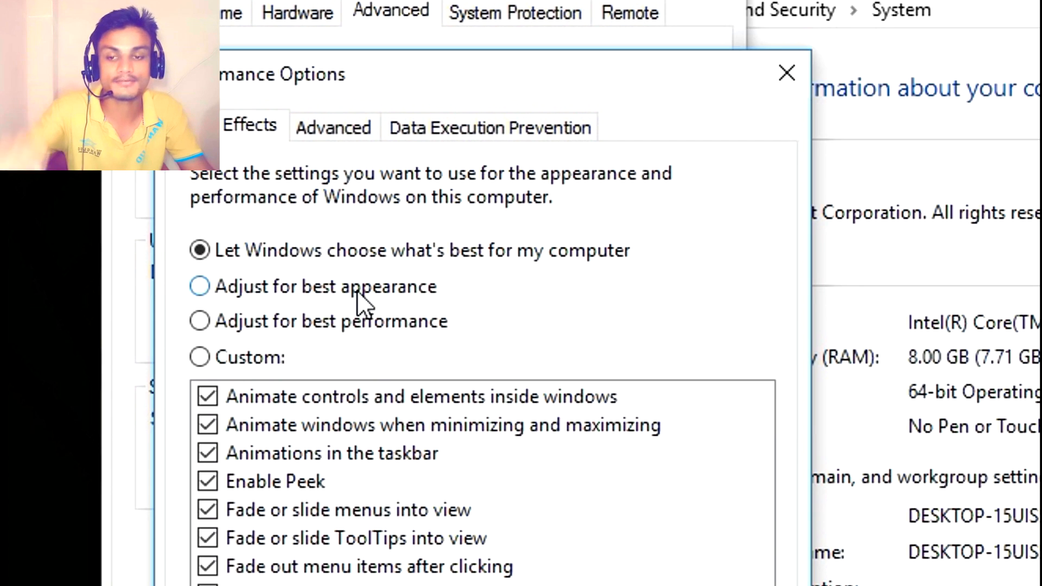
mouse_move(422, 309)
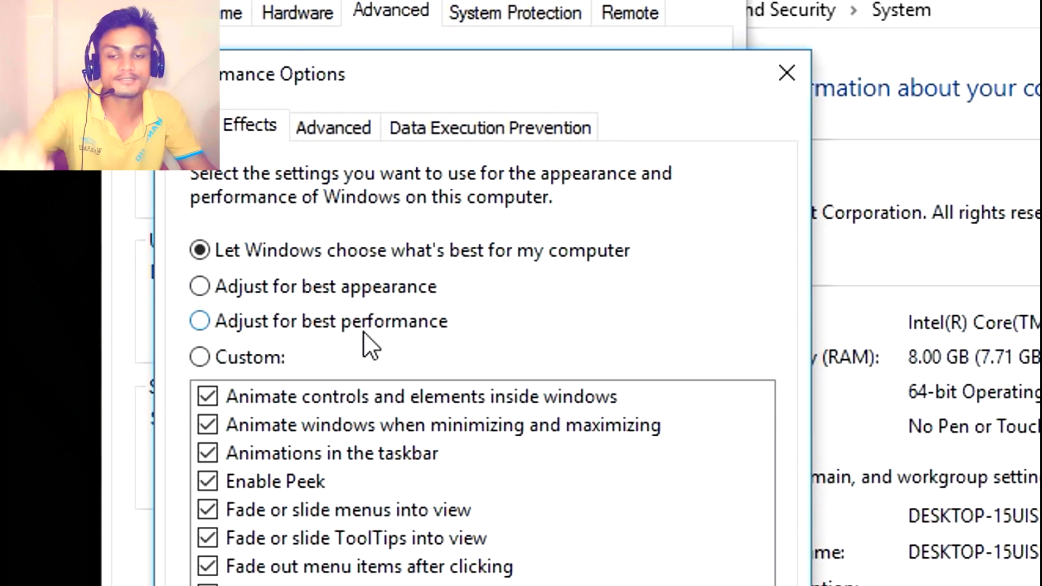
mouse_move(365, 335)
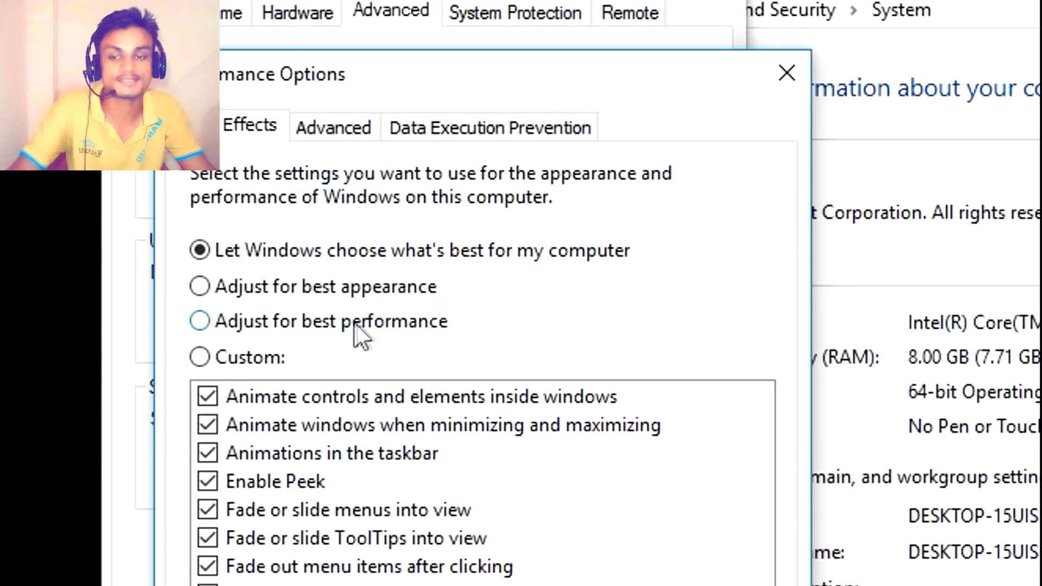
click(198, 320)
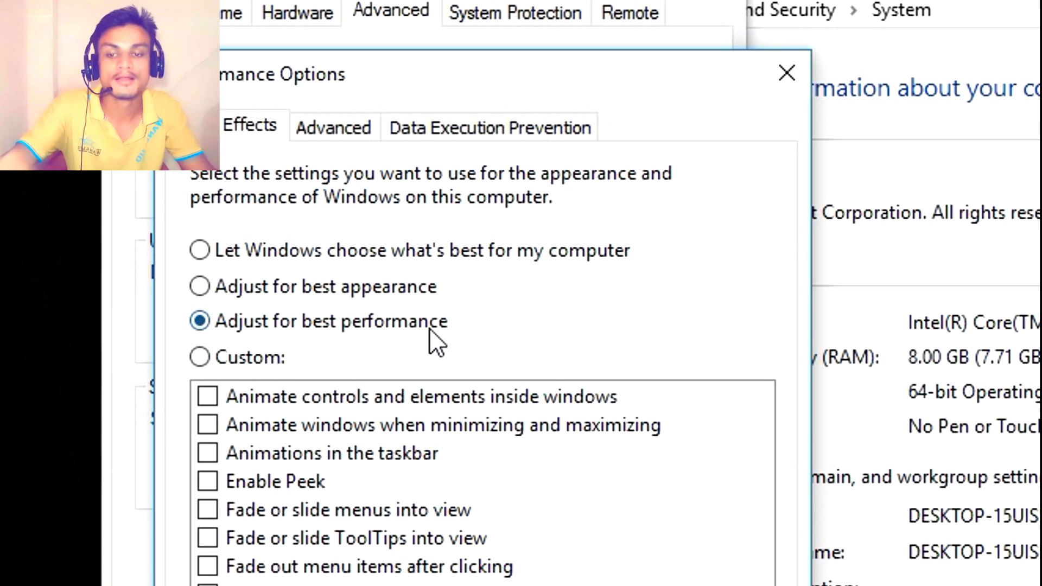
mouse_move(475, 372)
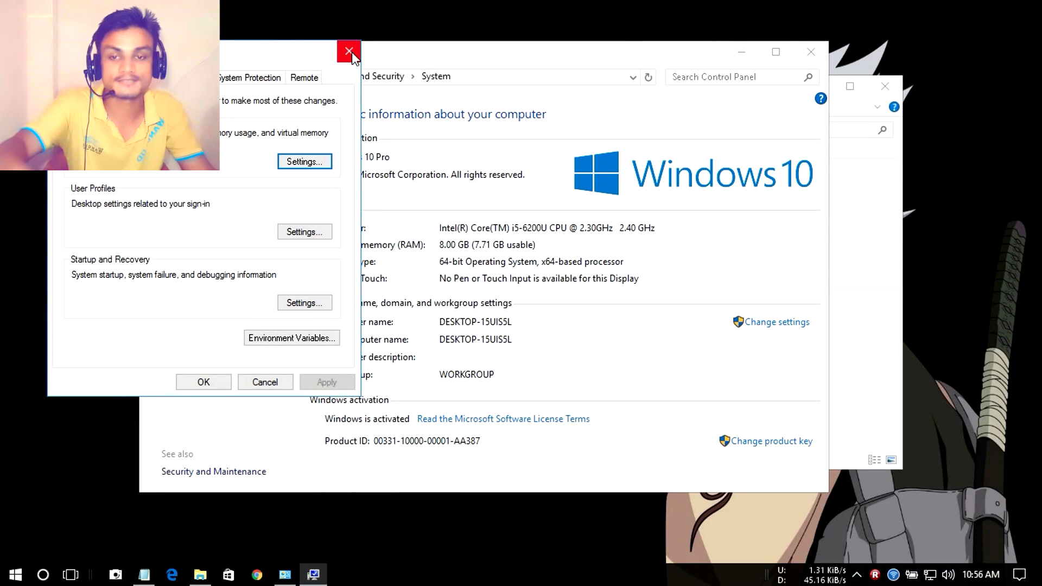
mouse_move(349, 51)
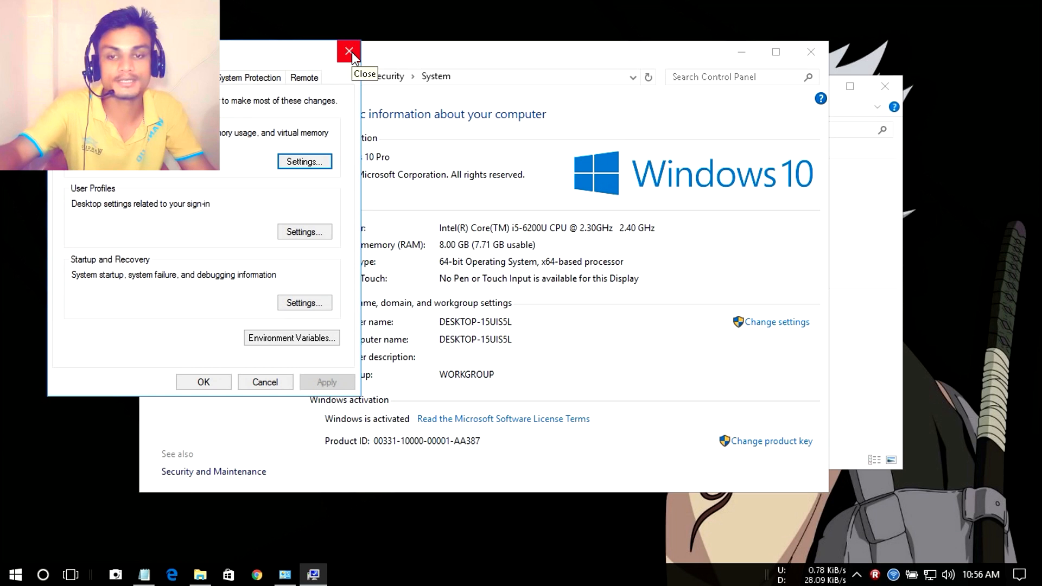
Launch ClearType Text Tuner from search ('clea') and step through the best-looking samples
click(349, 51)
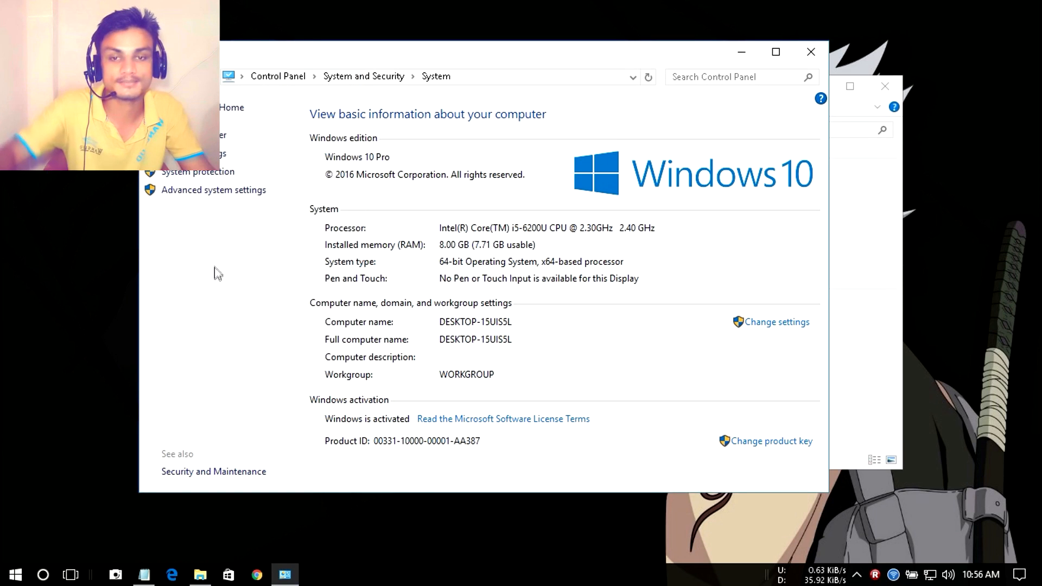
click(43, 574)
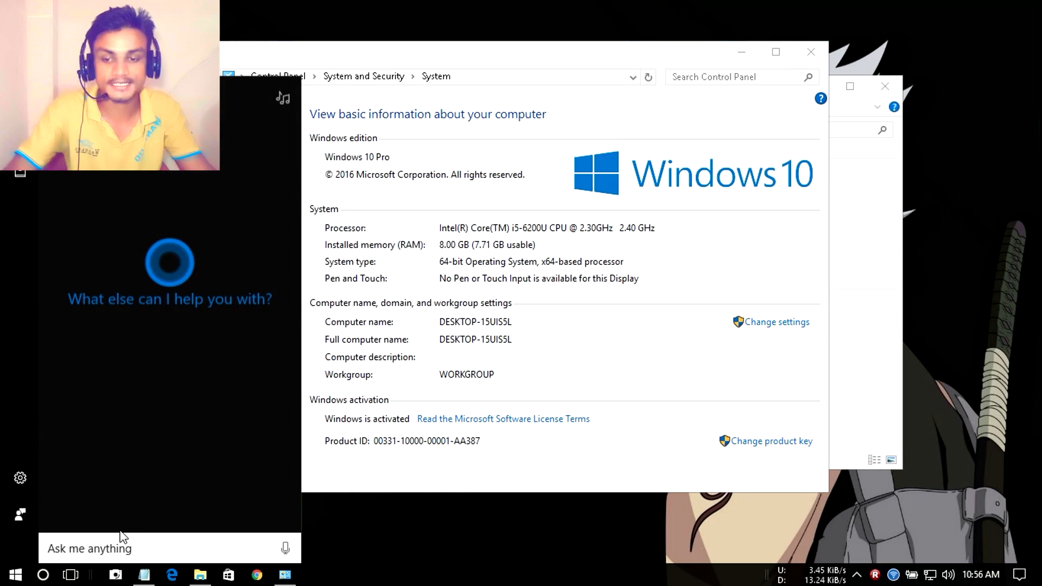
text(clea)
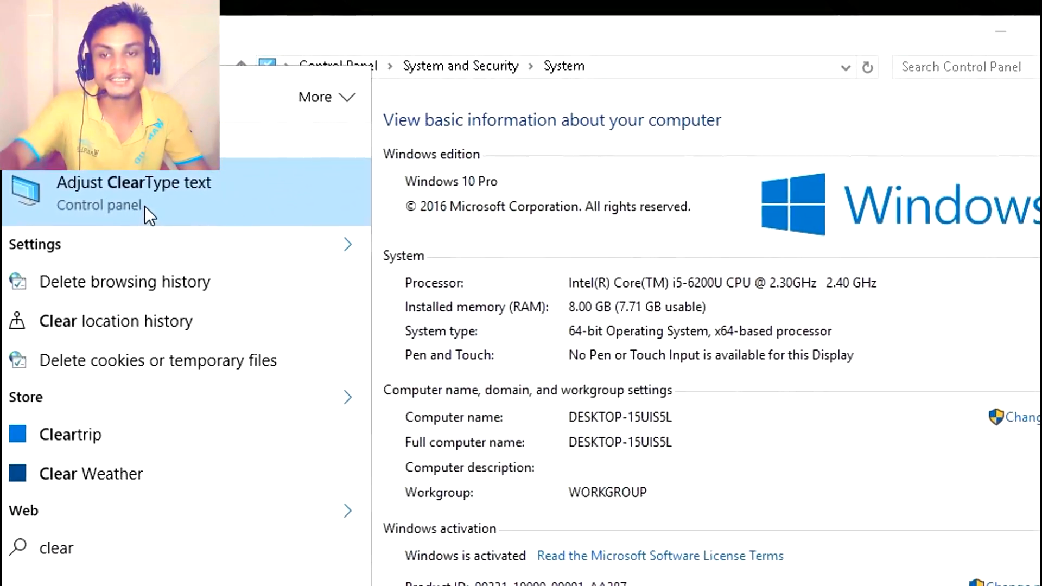
click(133, 183)
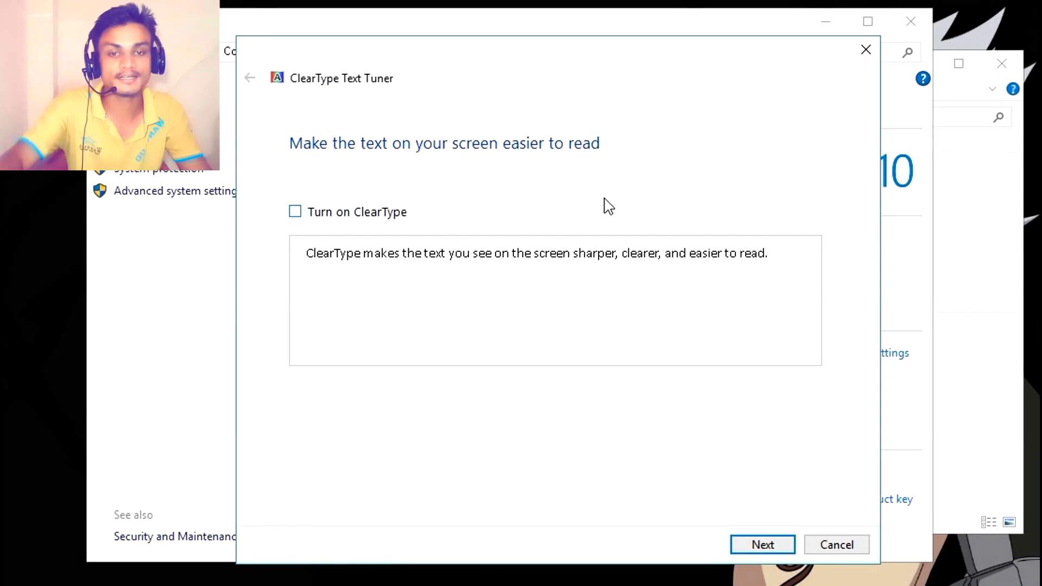
click(762, 543)
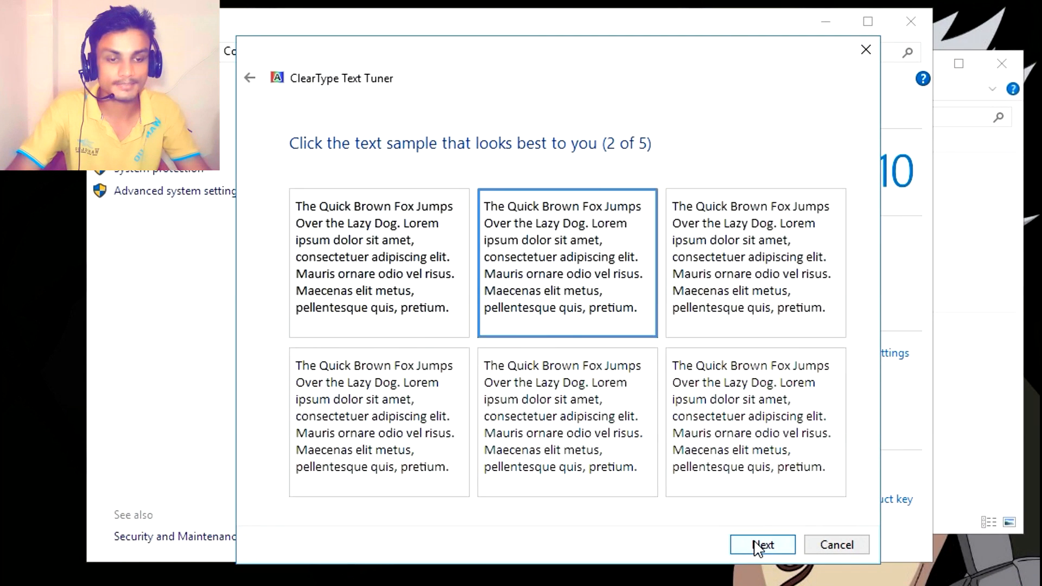
click(762, 543)
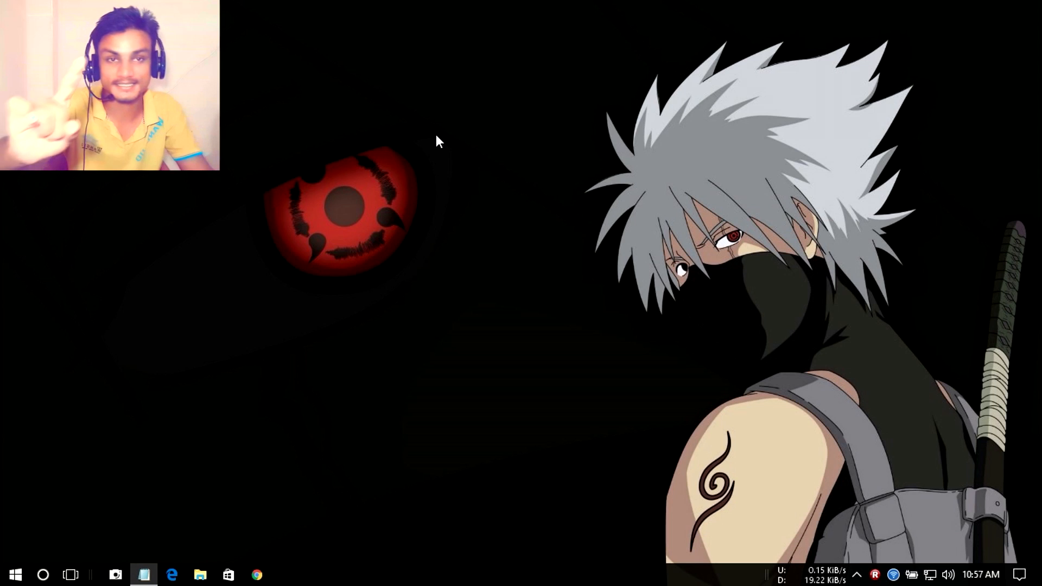
Launch Task Manager from the taskbar and show the Startup programs list
right_click(439, 574)
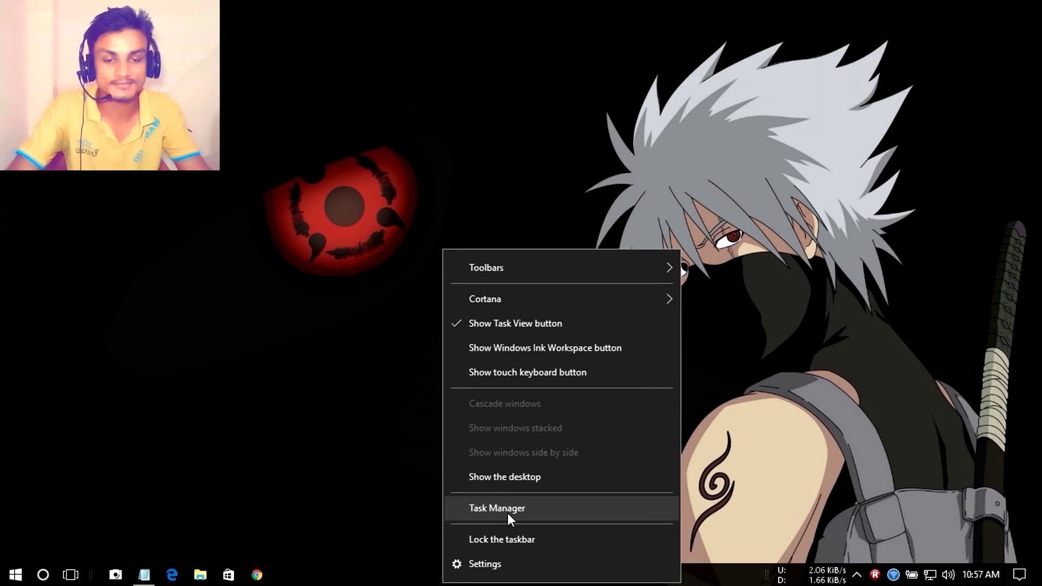
click(497, 508)
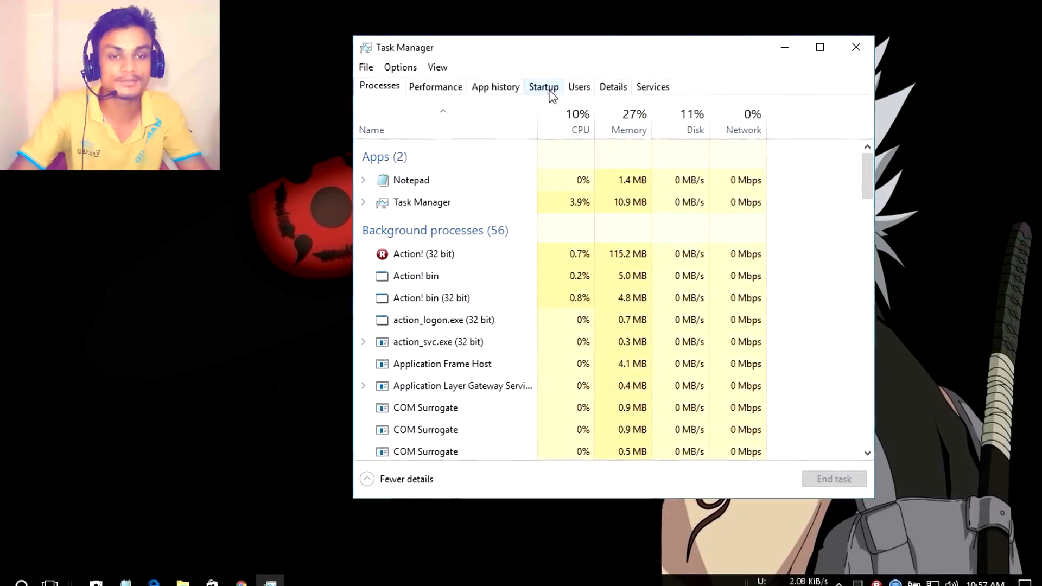
click(543, 87)
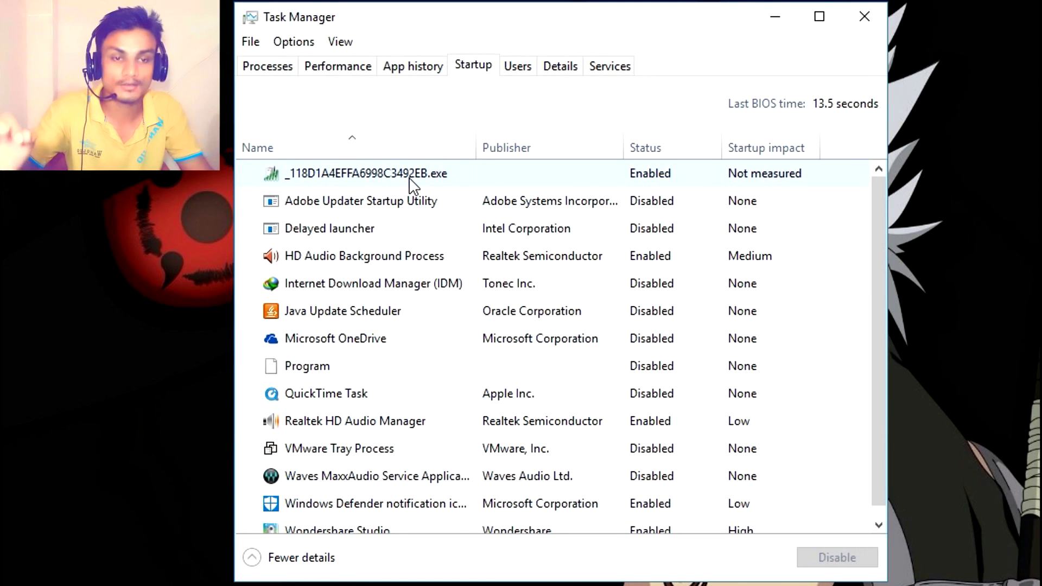
mouse_move(351, 191)
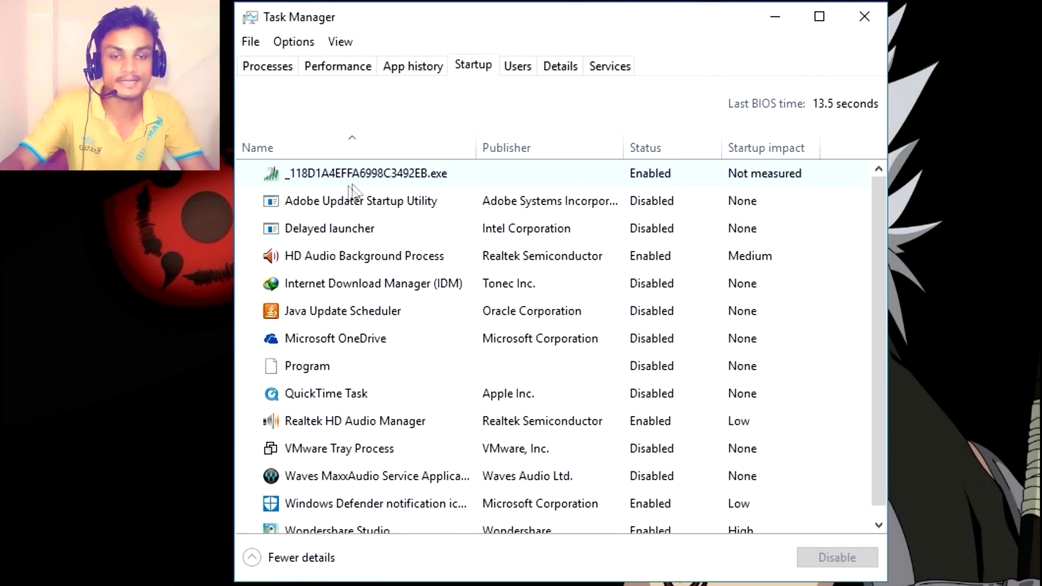
Disable the High-impact Wondershare Studio startup entry in Task Manager
scroll(down, 3)
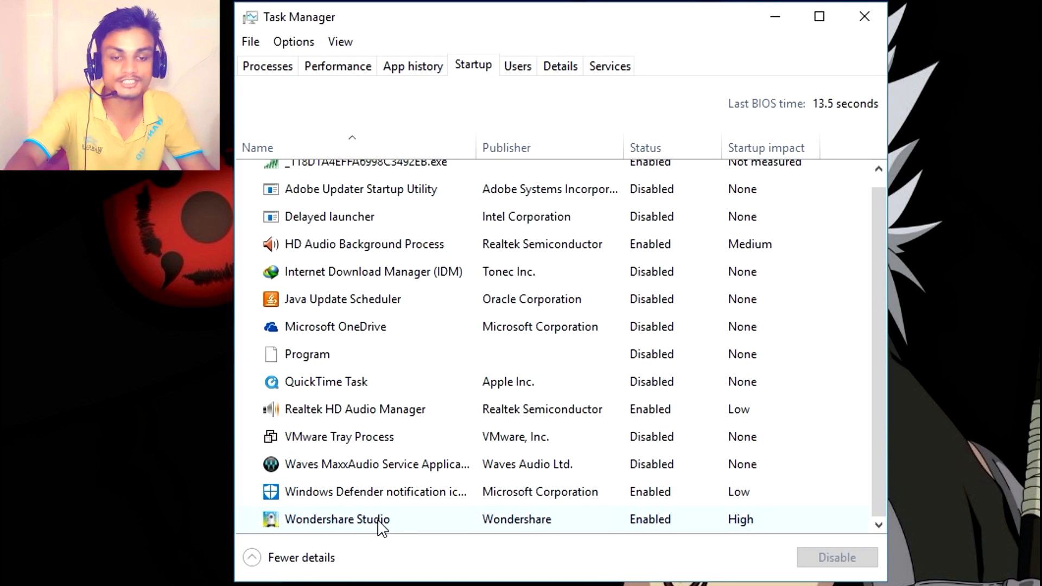
mouse_move(499, 526)
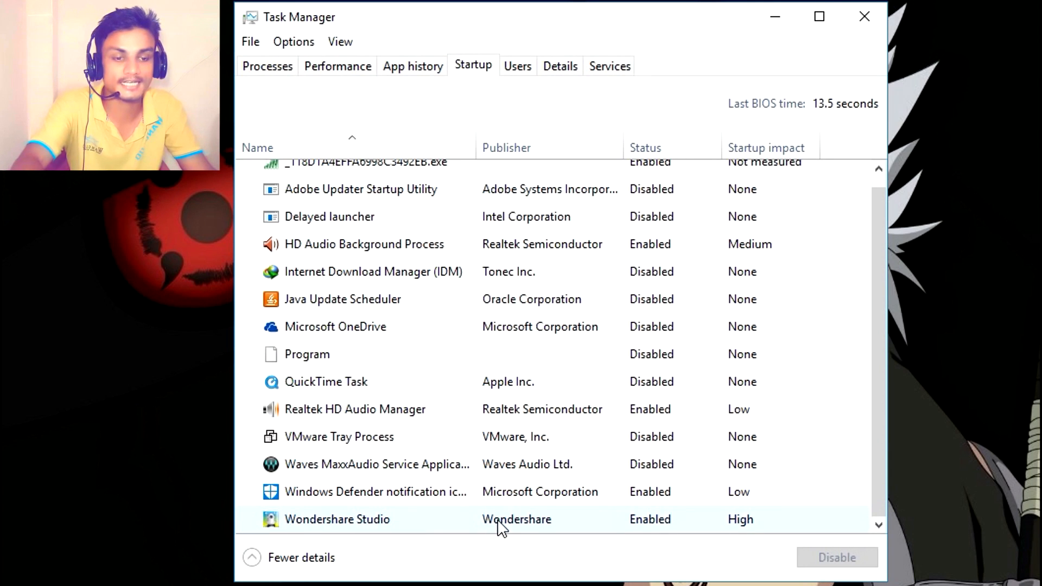
mouse_move(748, 508)
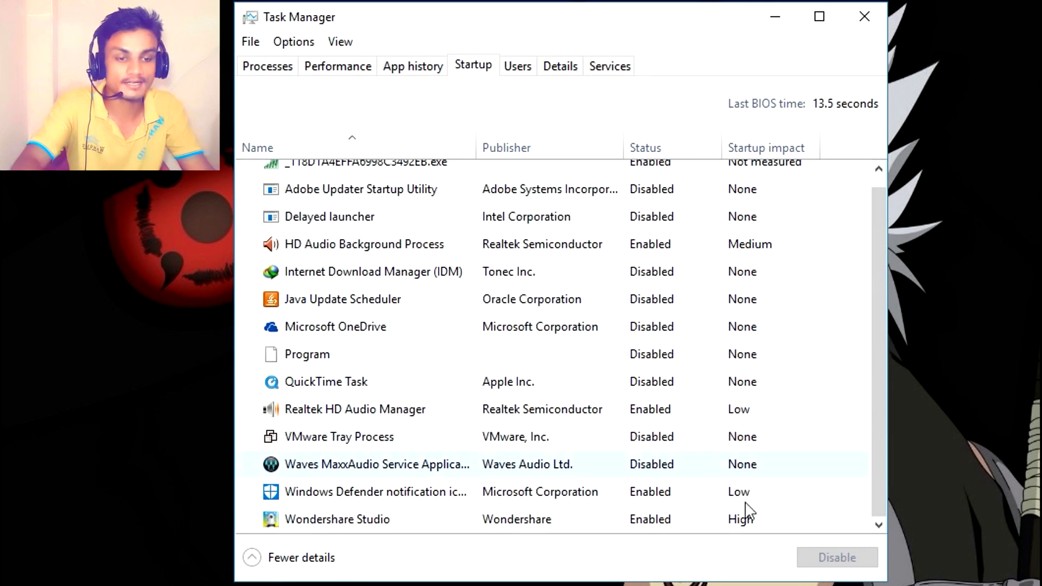
click(336, 518)
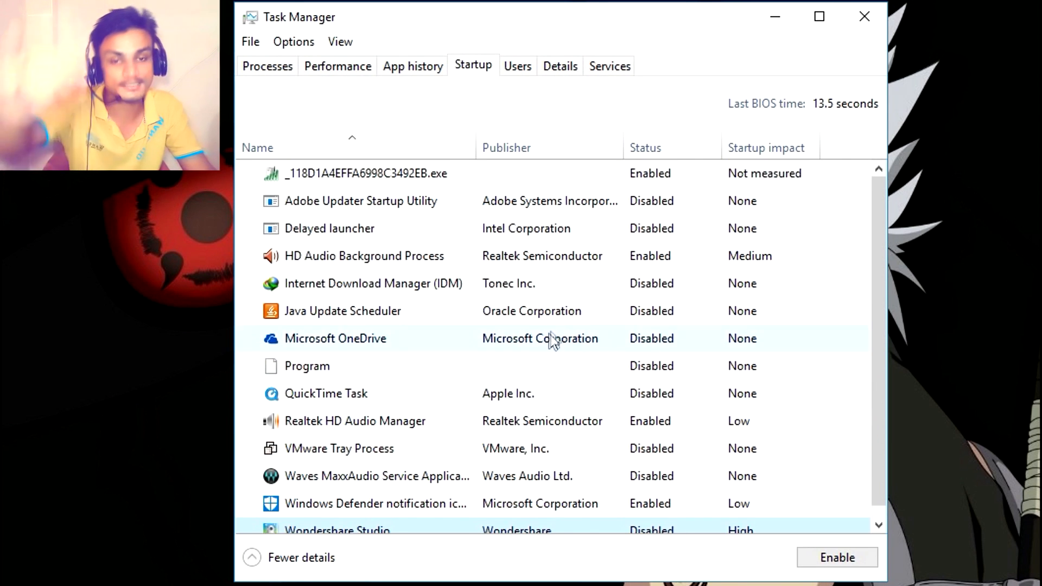
mouse_move(552, 255)
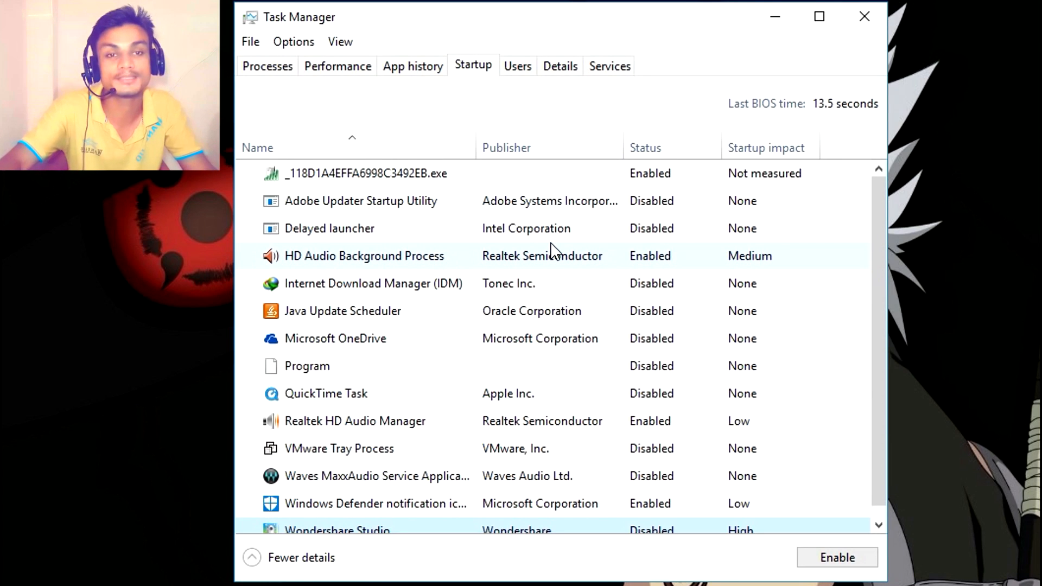
mouse_move(489, 279)
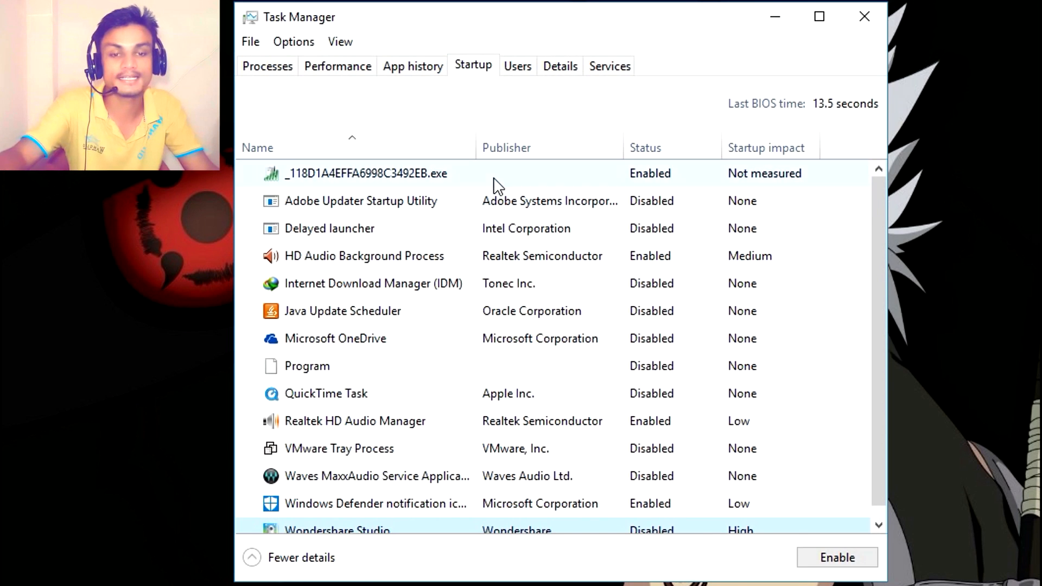
mouse_move(647, 182)
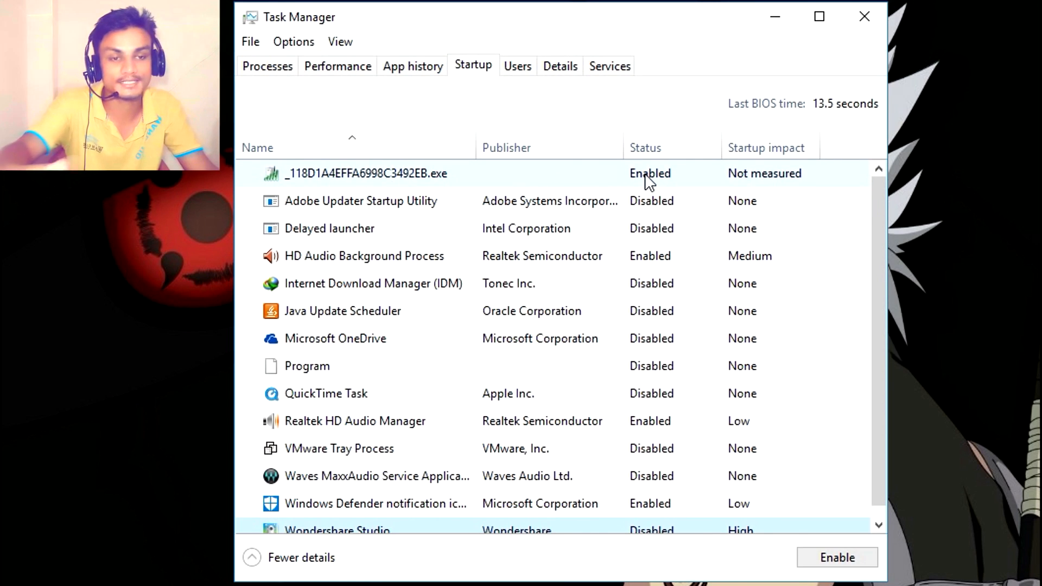
mouse_move(472, 186)
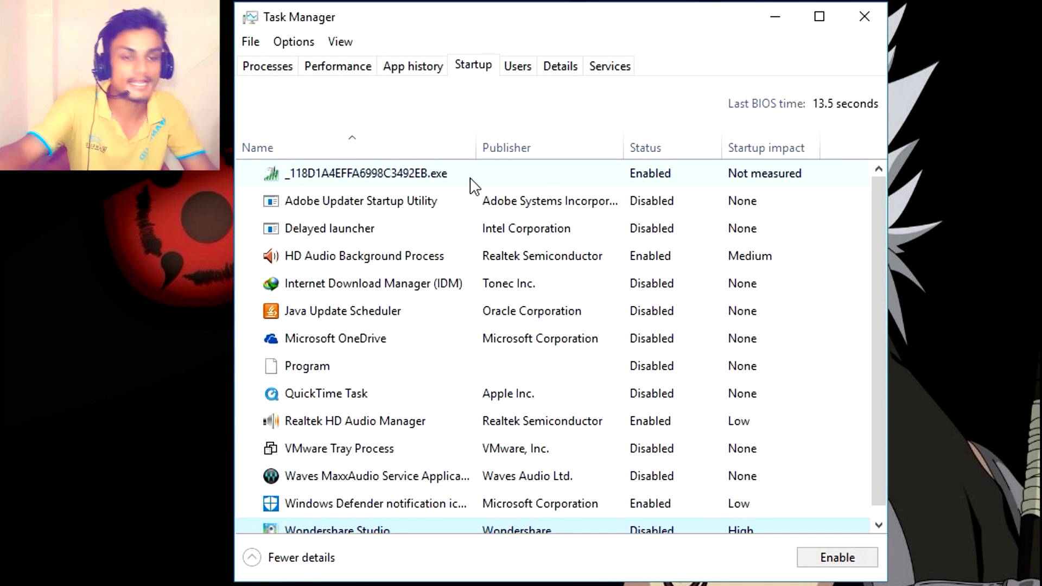
mouse_move(813, 185)
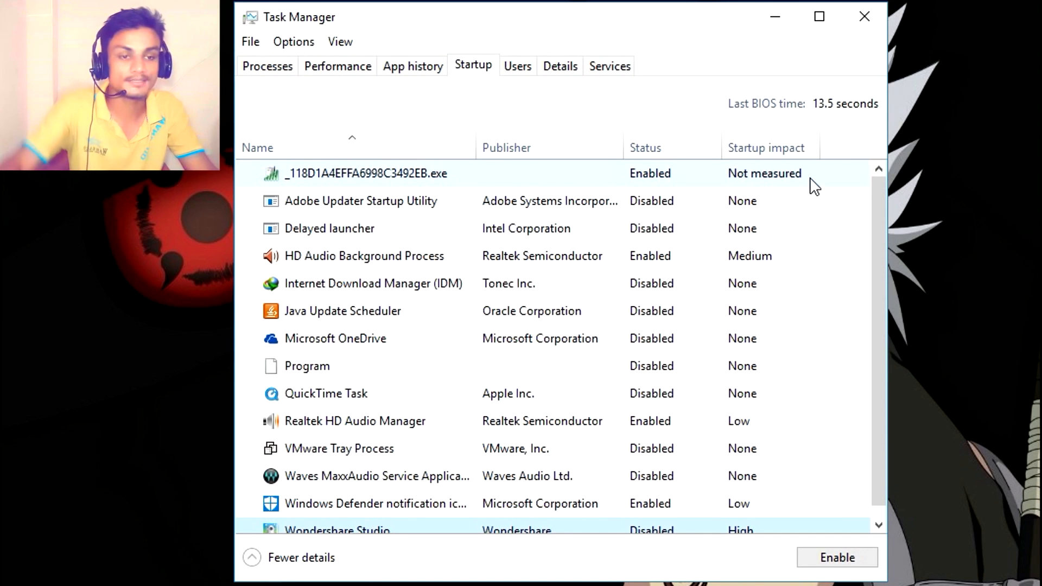
mouse_move(767, 182)
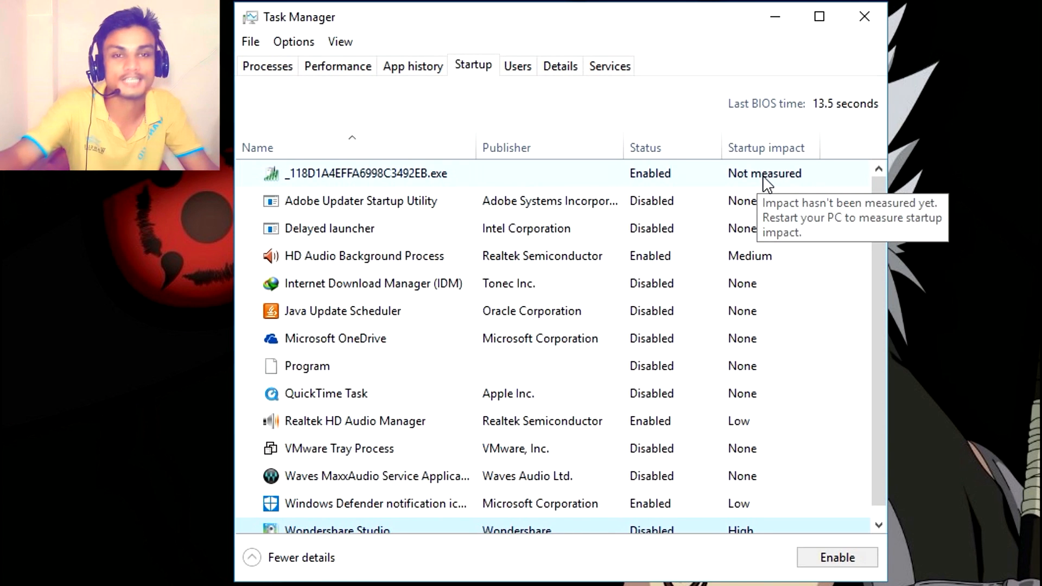
mouse_move(641, 260)
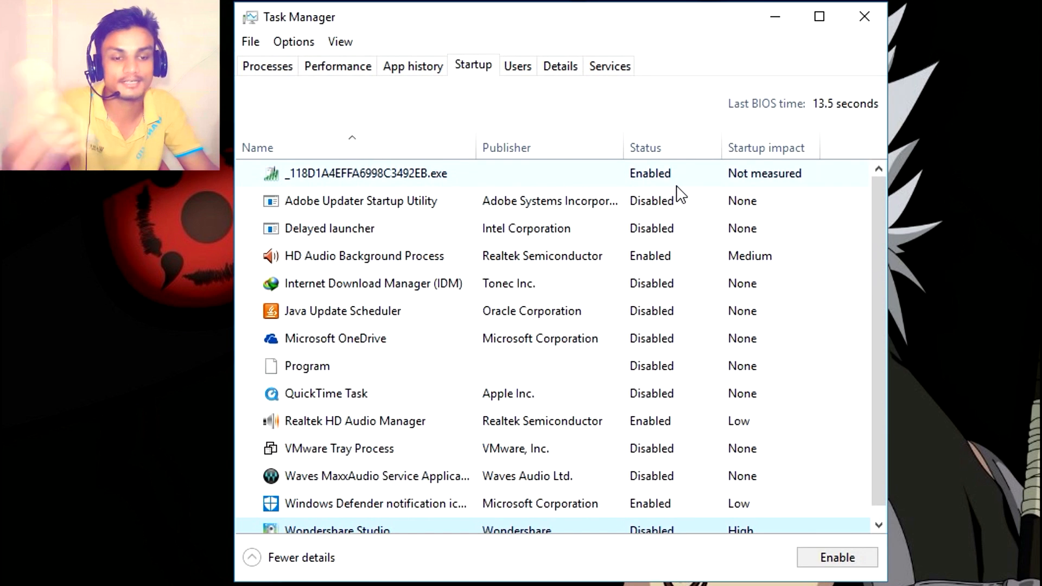
scroll(down, 3)
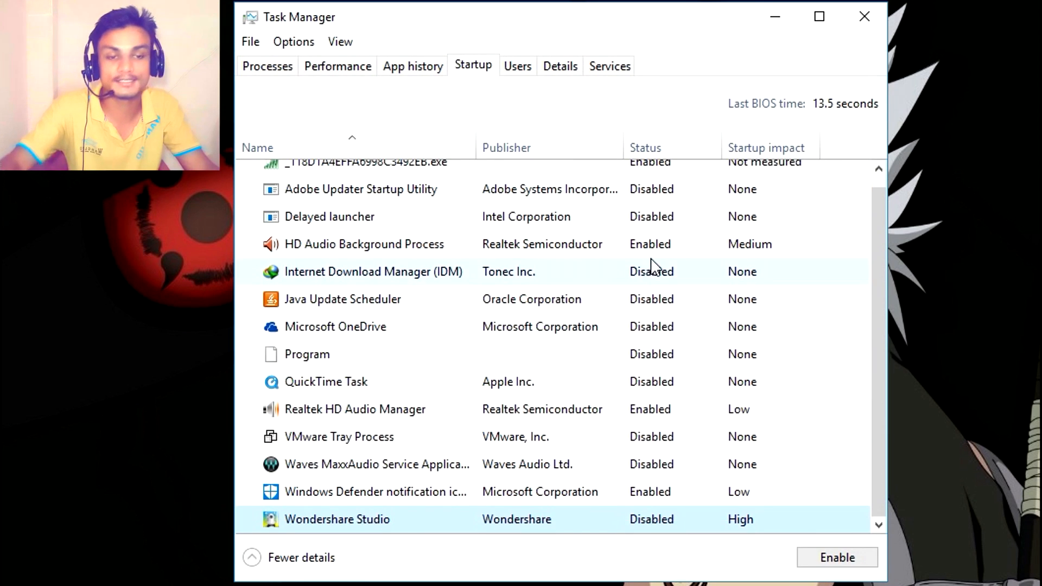
mouse_move(643, 254)
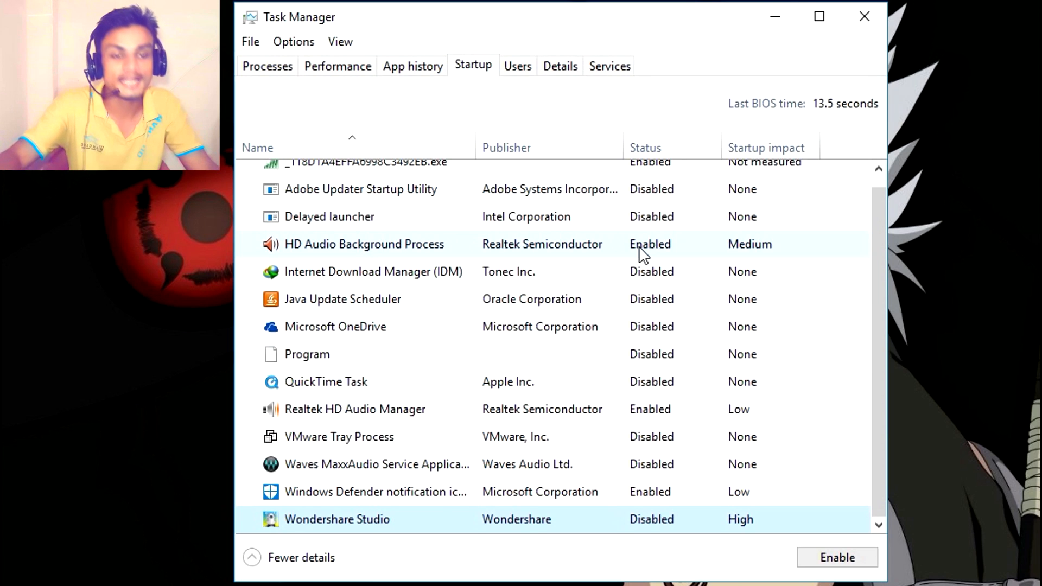
mouse_move(635, 256)
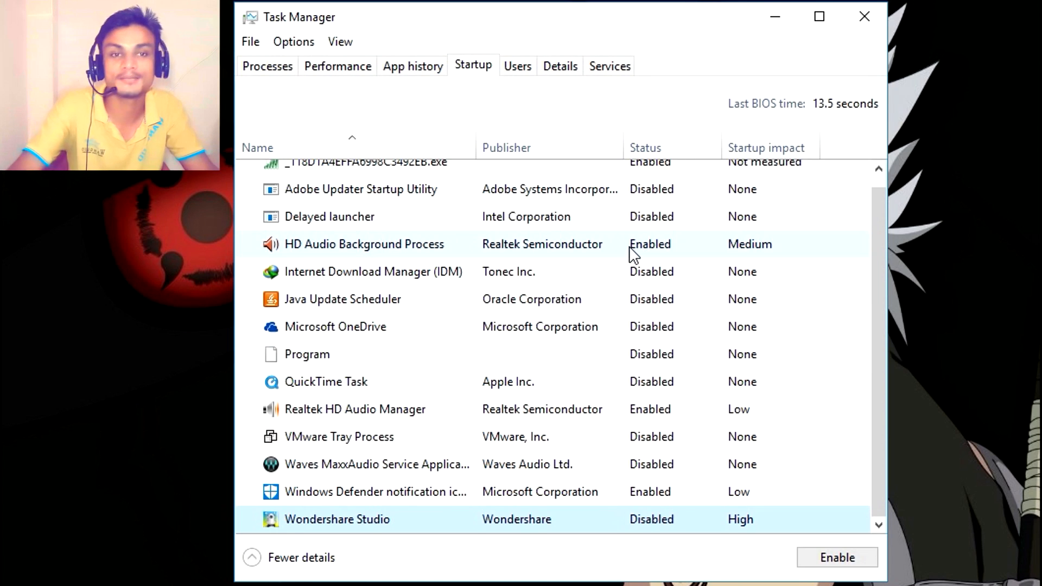
Close Task Manager, leaving the desktop showing
click(863, 17)
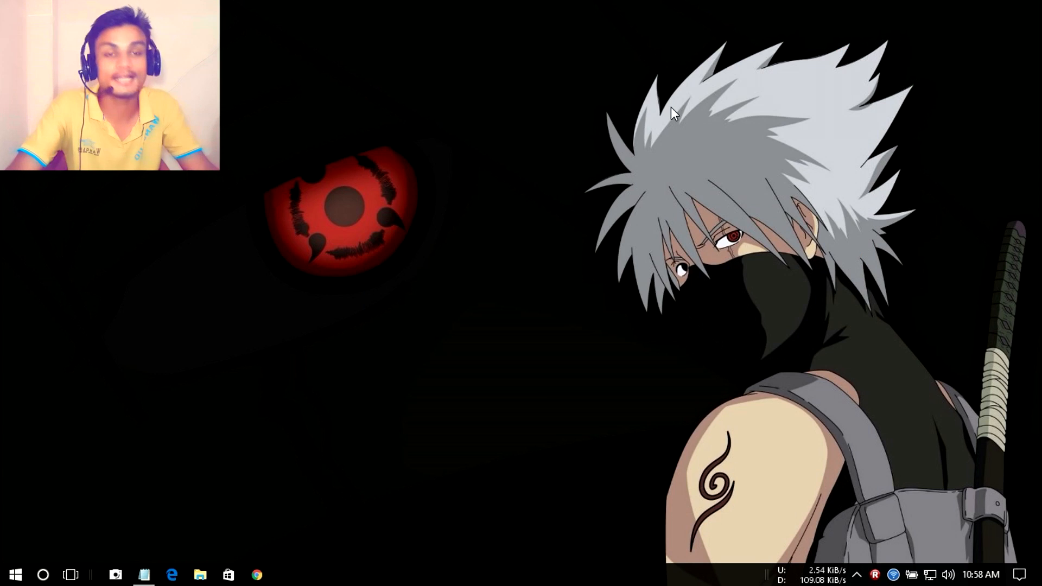
mouse_move(603, 153)
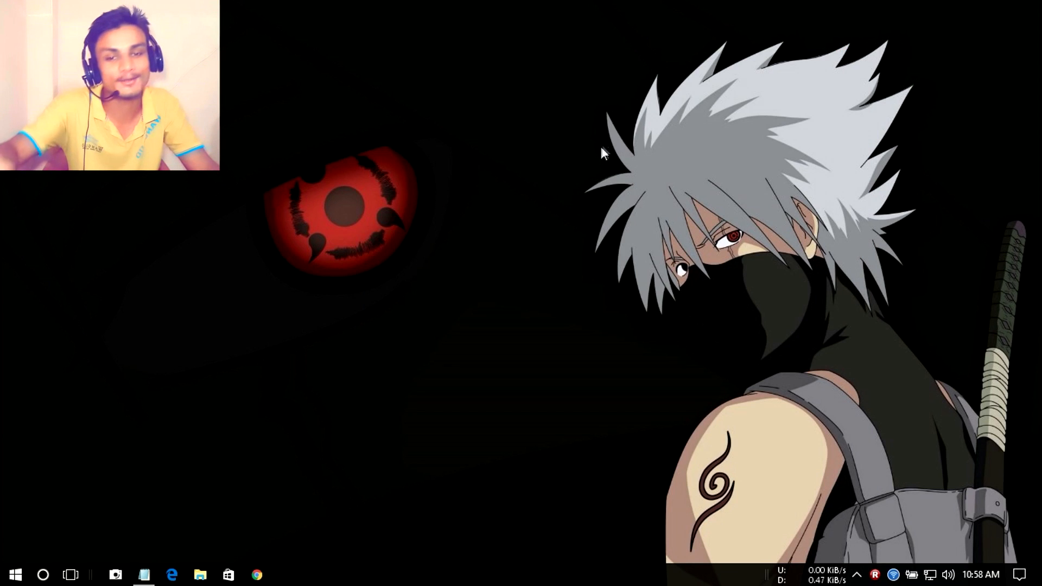
mouse_move(557, 165)
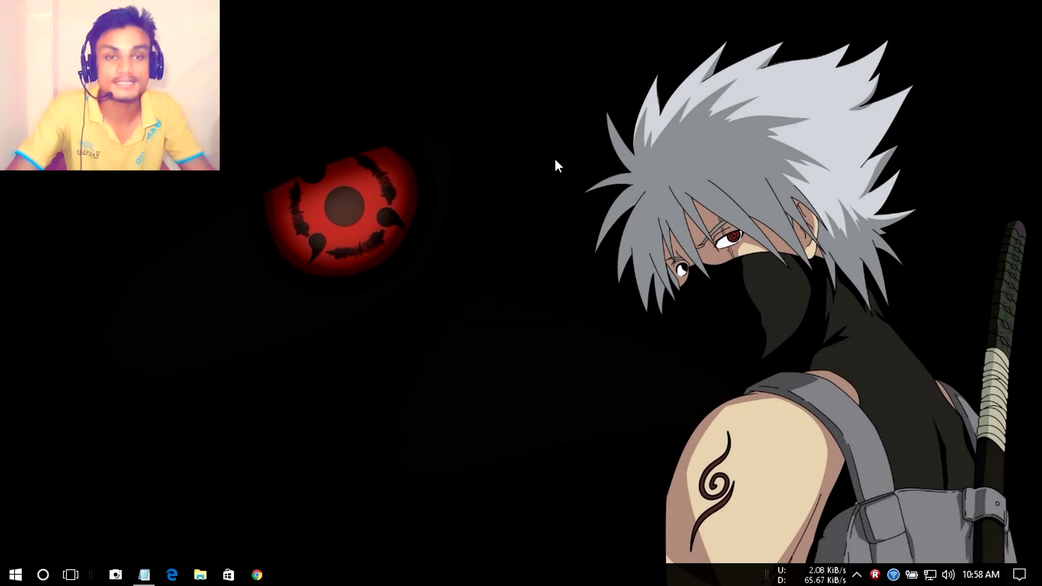
mouse_move(478, 248)
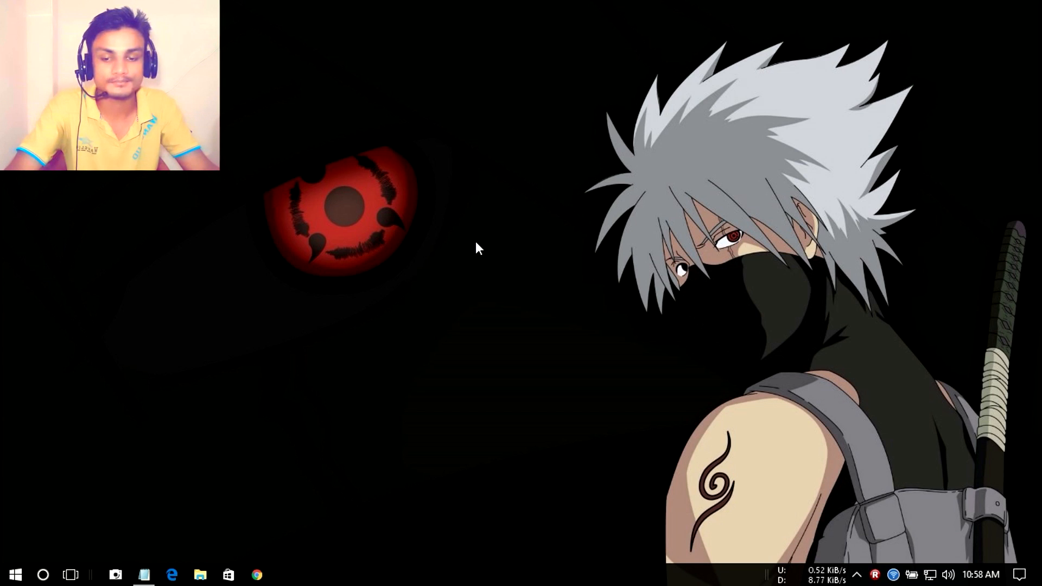
mouse_move(465, 269)
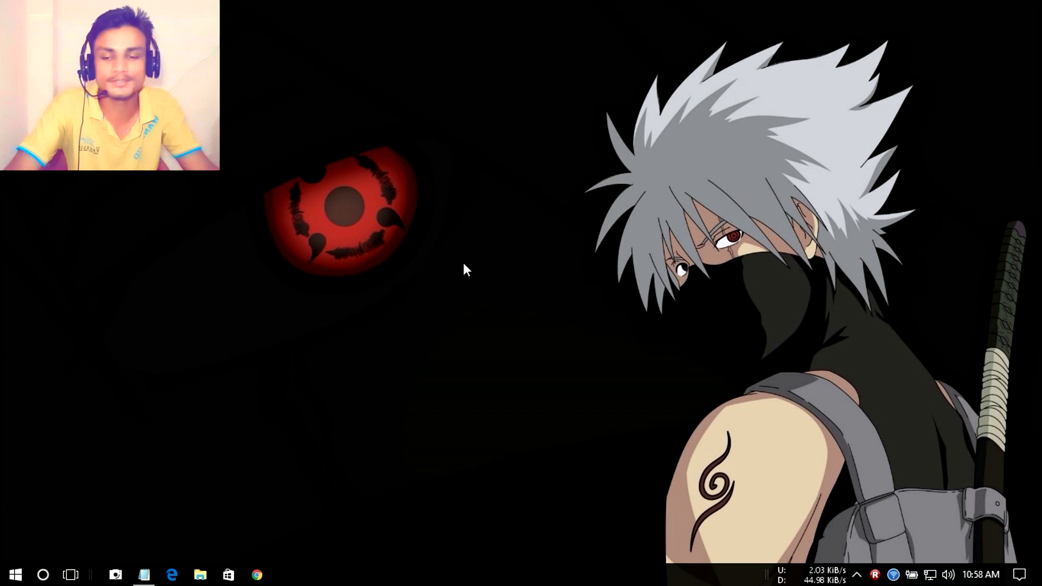
mouse_move(437, 384)
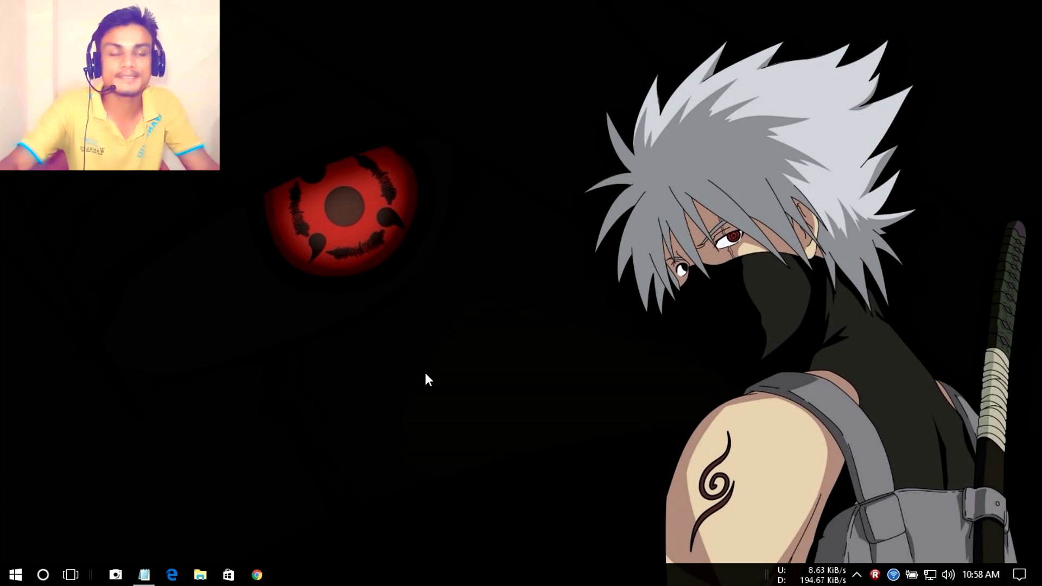
mouse_move(511, 396)
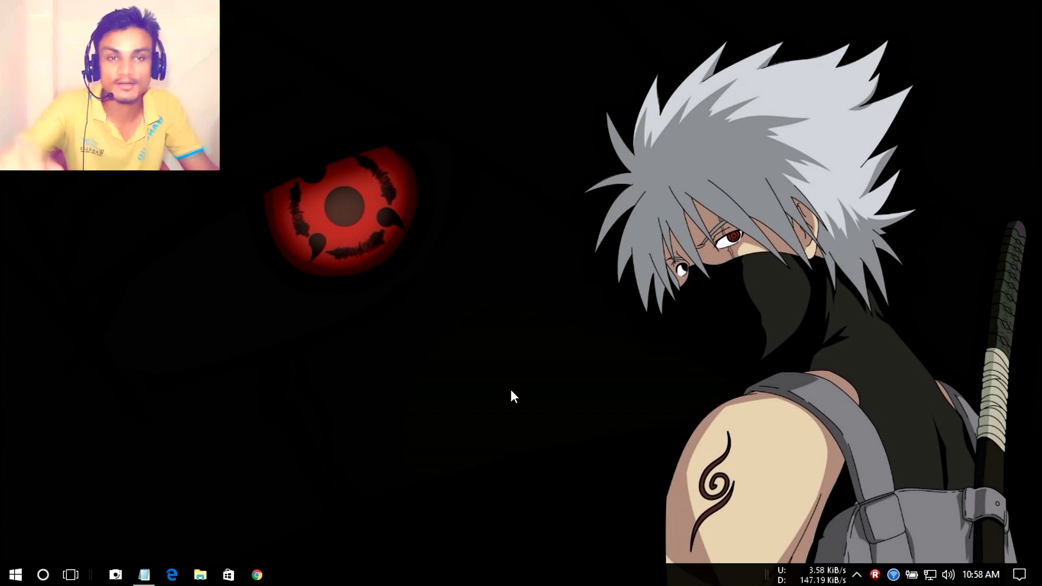